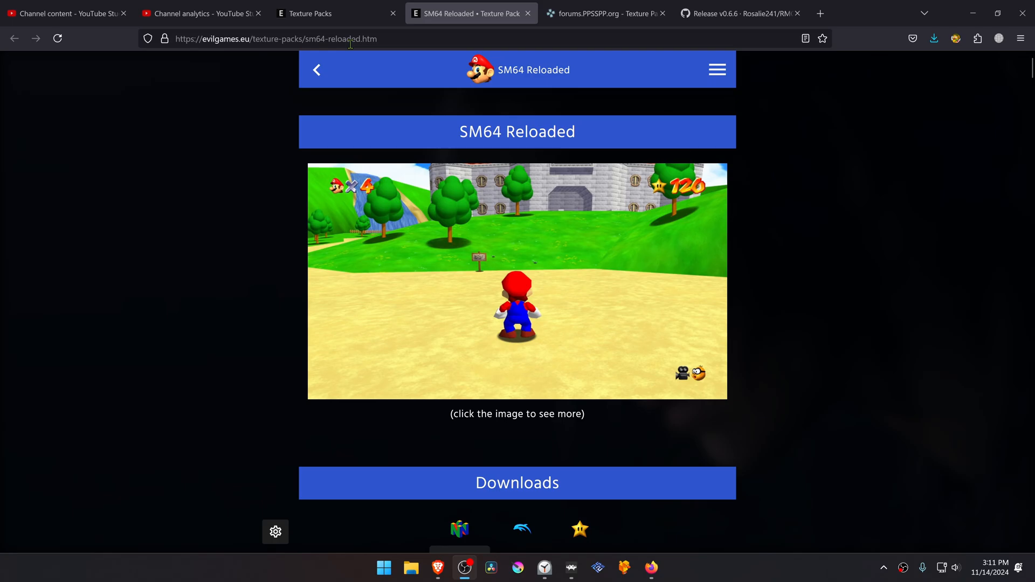
- Download the SM64 Reloaded 4K HTS GLideN64 cache pack and save it to the Desktop
{"action": "scroll", "scroll_direction": "down", "scroll_amount": 3}
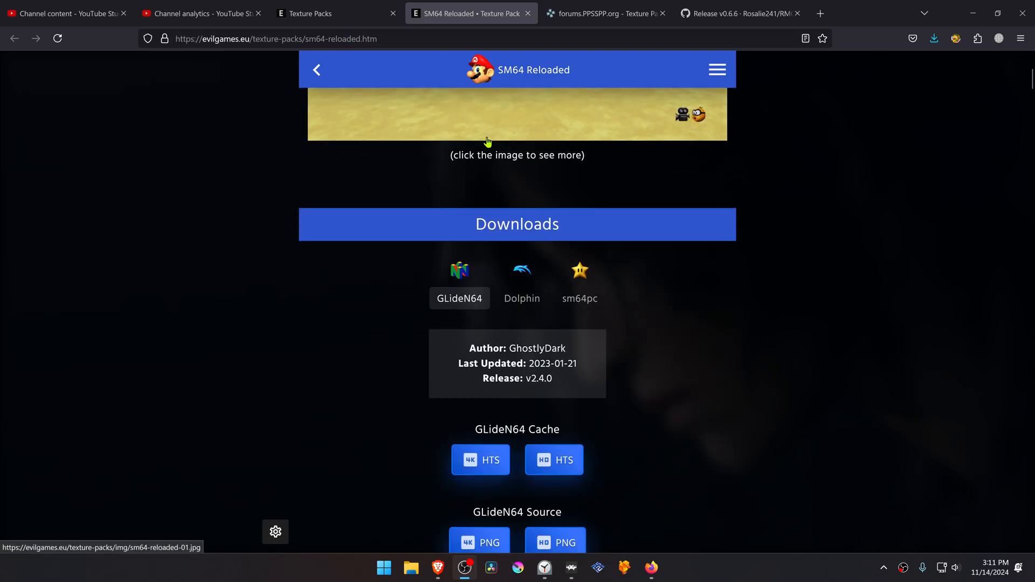
{"action": "scroll", "scroll_direction": "down", "scroll_amount": 3}
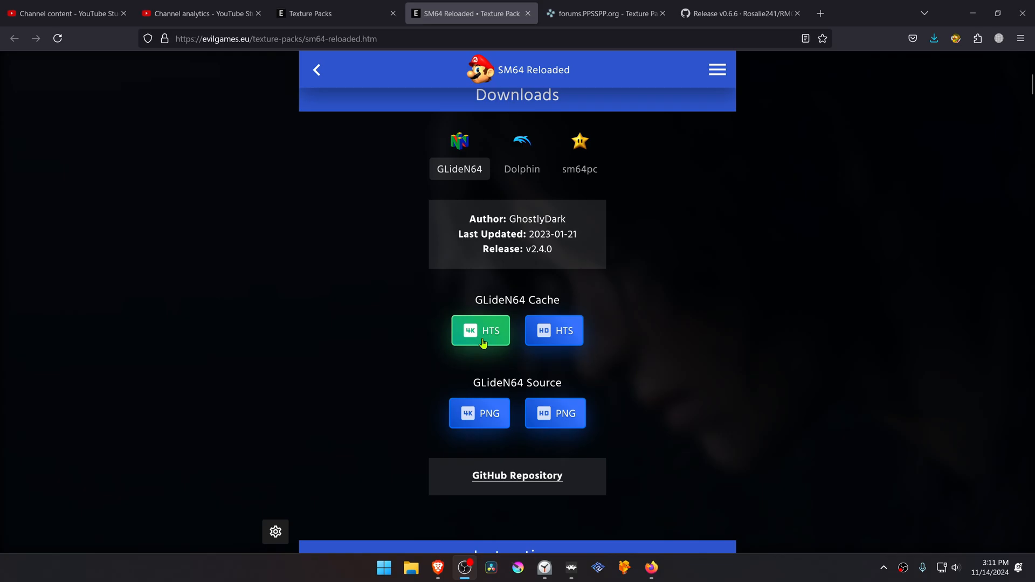
{"action": "left_click", "coordinate": [480, 330]}
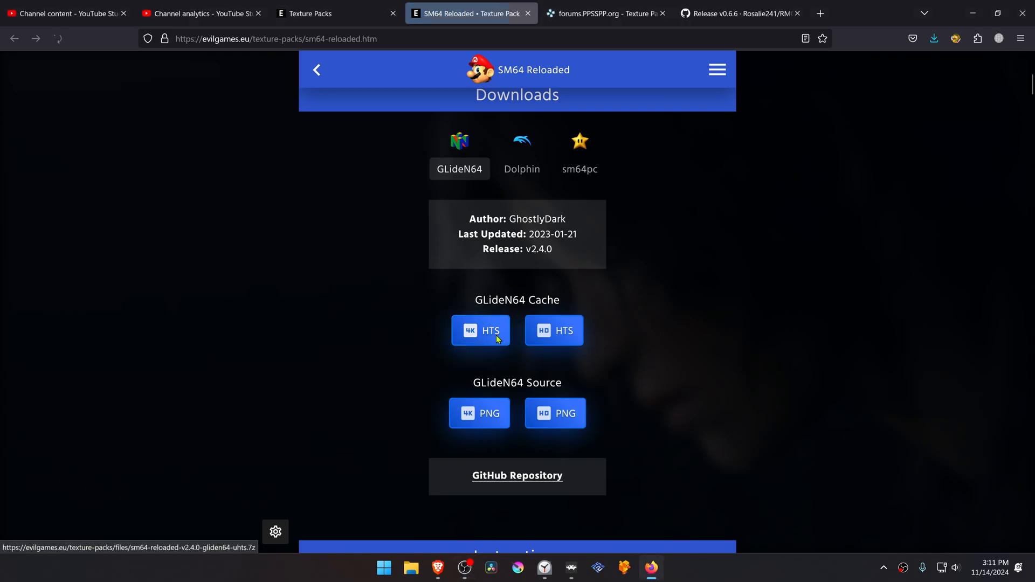
{"action": "left_click", "coordinate": [481, 330]}
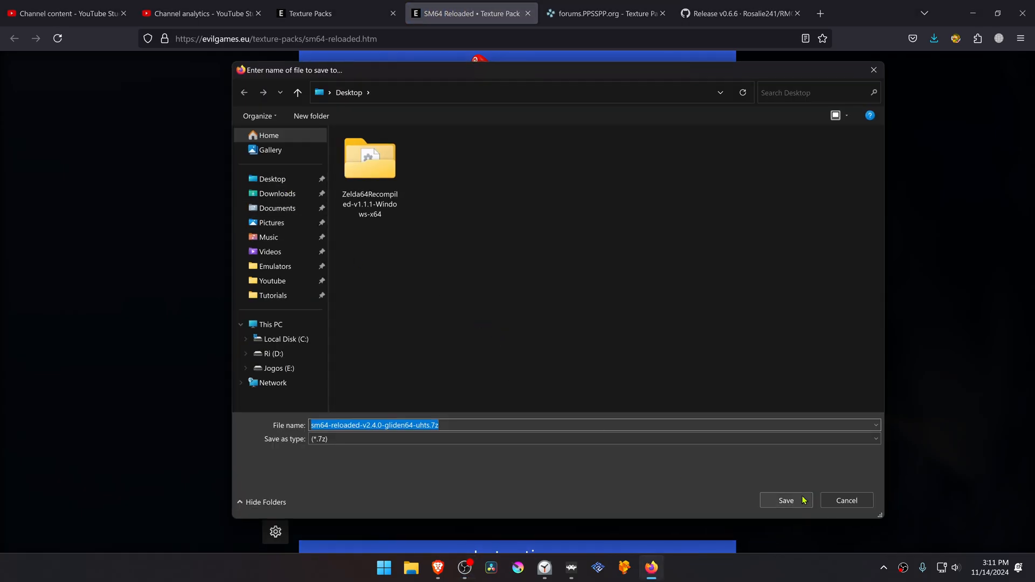
{"action": "left_click", "coordinate": [786, 500]}
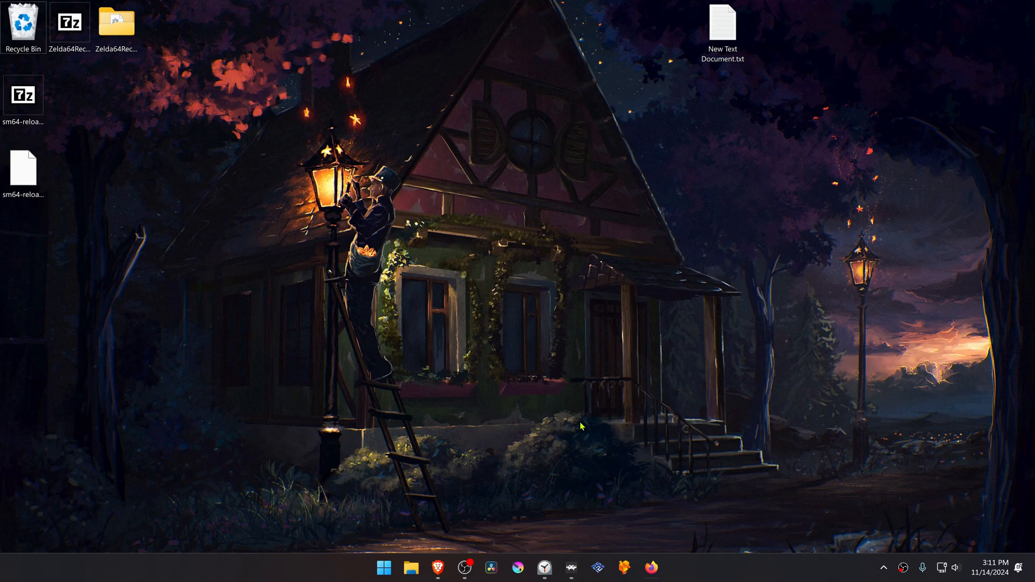
- Load Super Mario 64 in RetroArch and scroll to GLideN64's Use High-Res textures option
{"action": "left_click", "coordinate": [570, 568]}
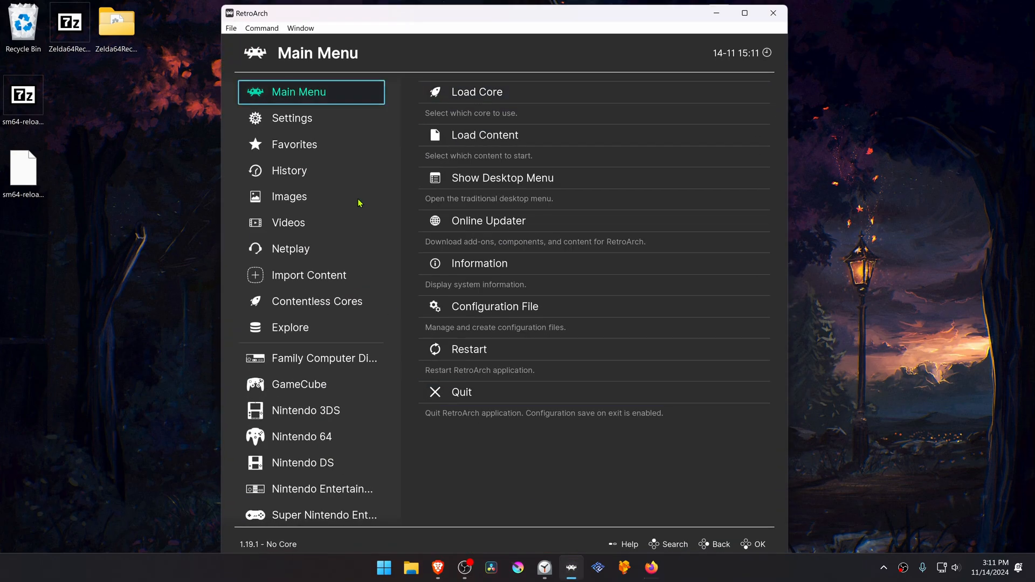
{"action": "left_click", "coordinate": [288, 171]}
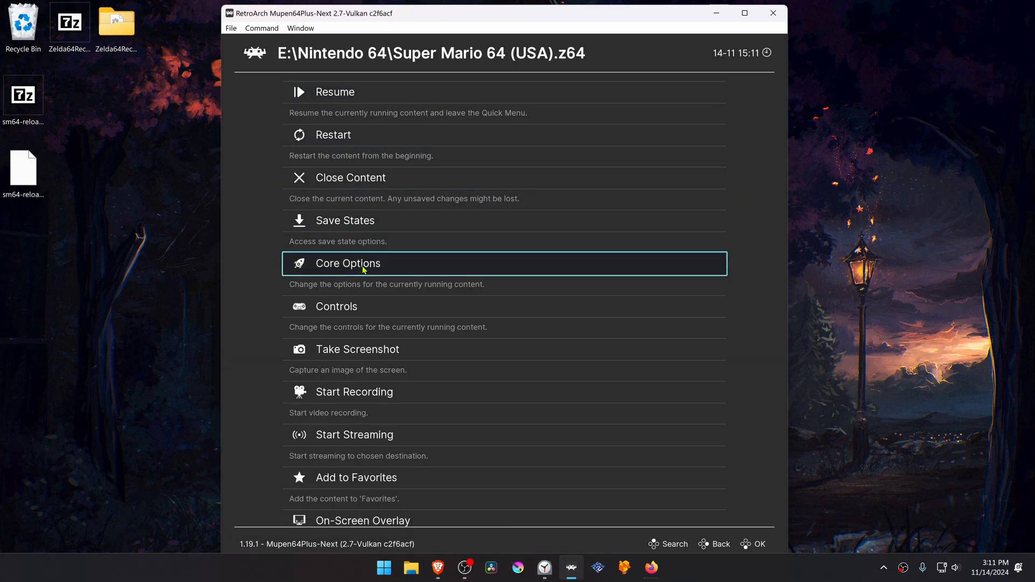
{"action": "left_click", "coordinate": [347, 263]}
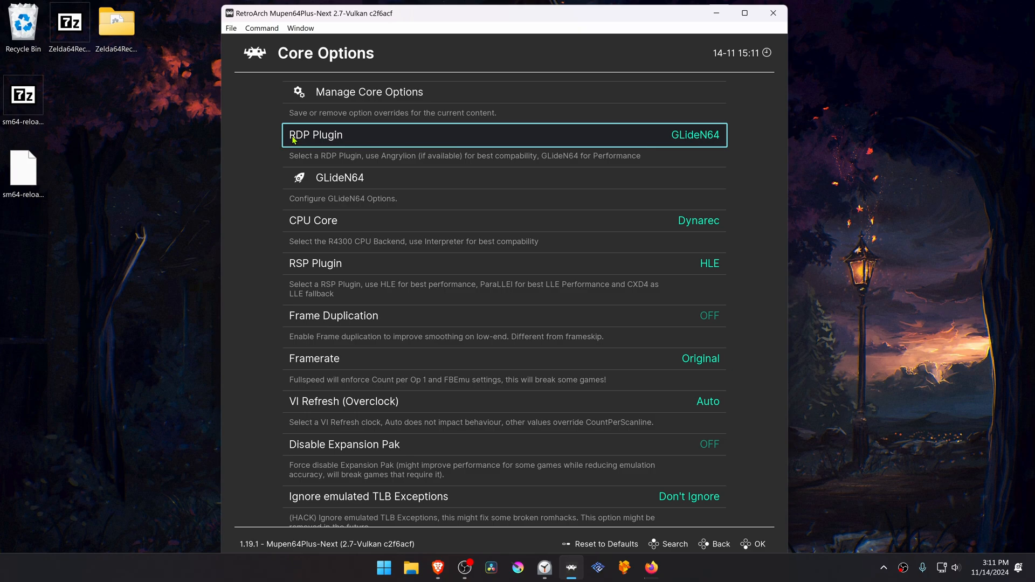
{"action": "mouse_move", "coordinate": [706, 137]}
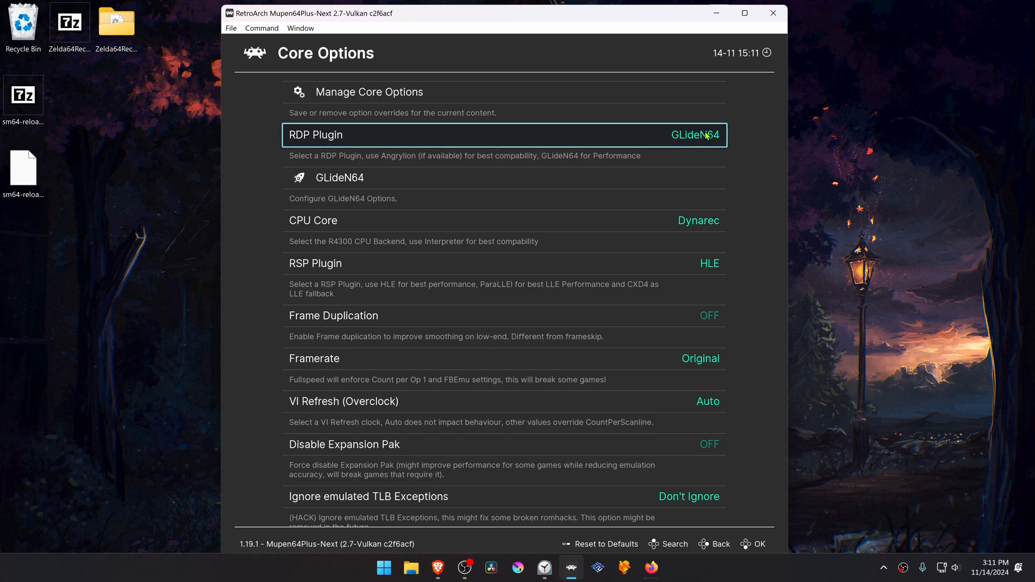
{"action": "mouse_move", "coordinate": [338, 139]}
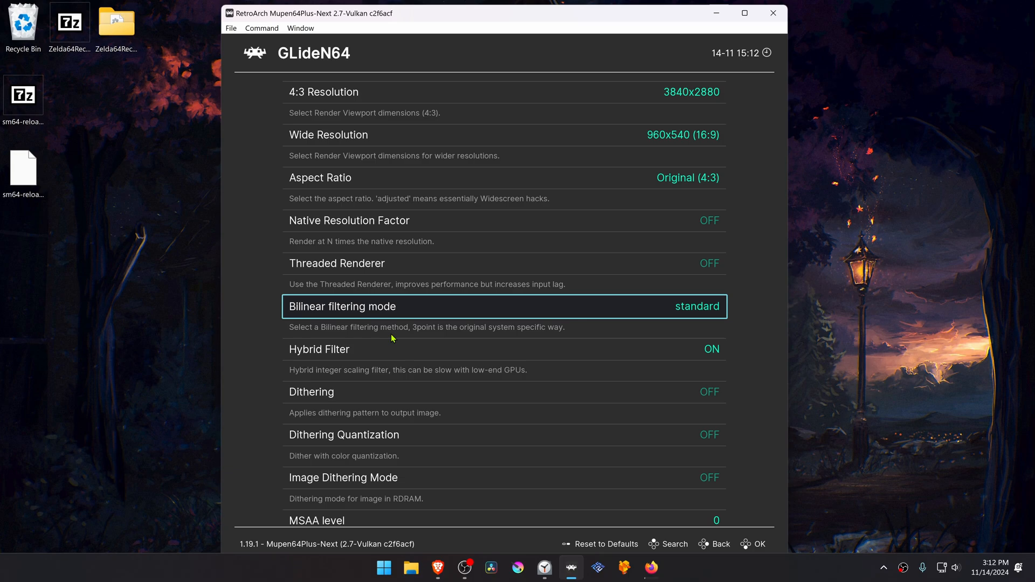
{"action": "scroll", "scroll_direction": "down", "scroll_amount": 3}
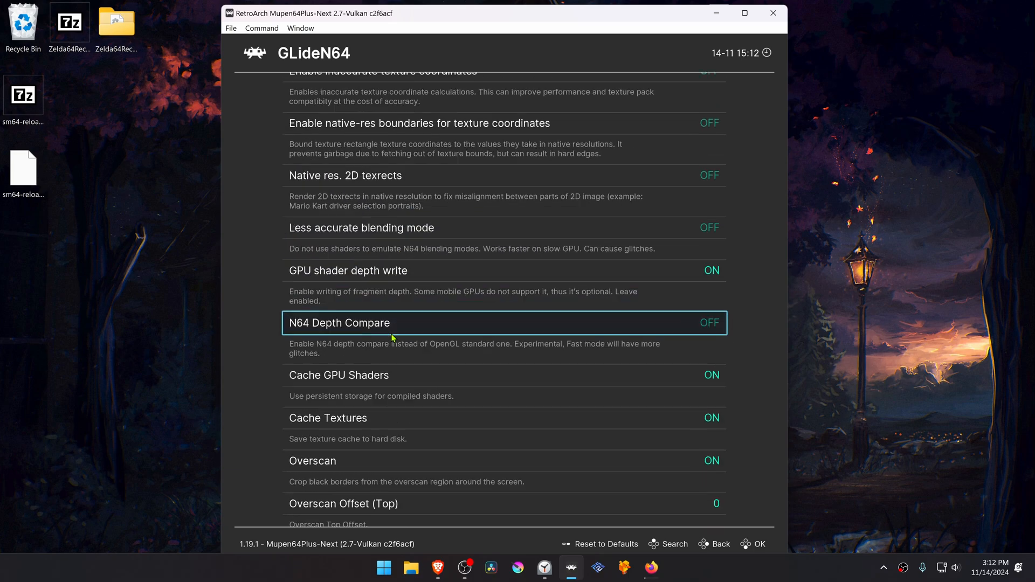
{"action": "scroll", "scroll_direction": "down", "scroll_amount": 3}
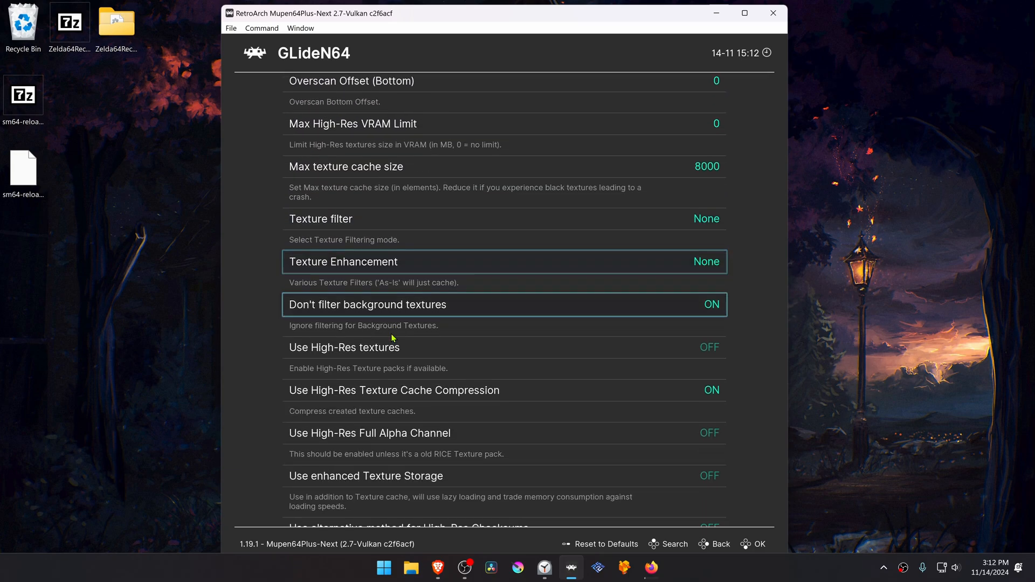
{"action": "scroll", "scroll_direction": "down", "scroll_amount": 3}
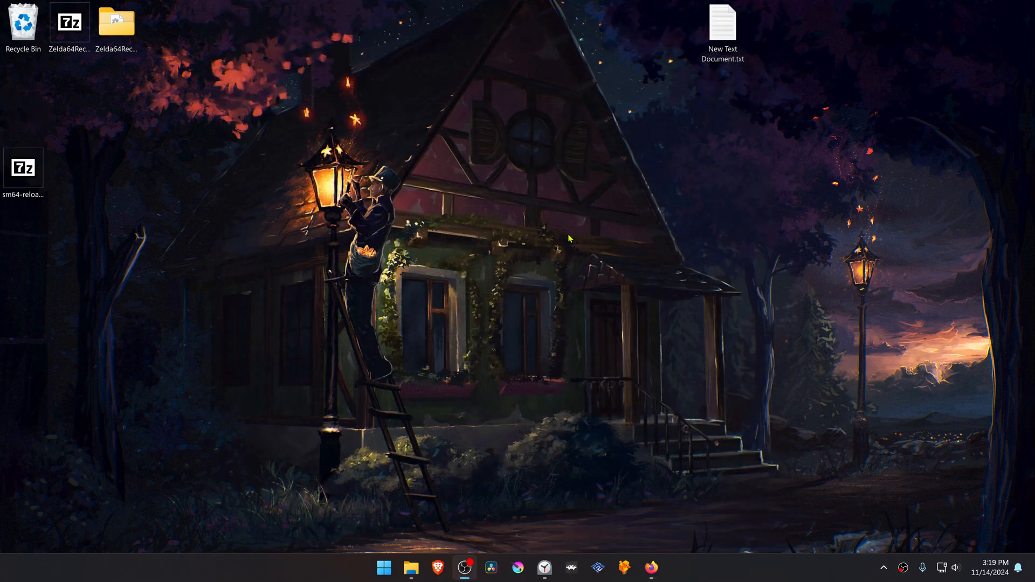
{"action": "mouse_move", "coordinate": [118, 170]}
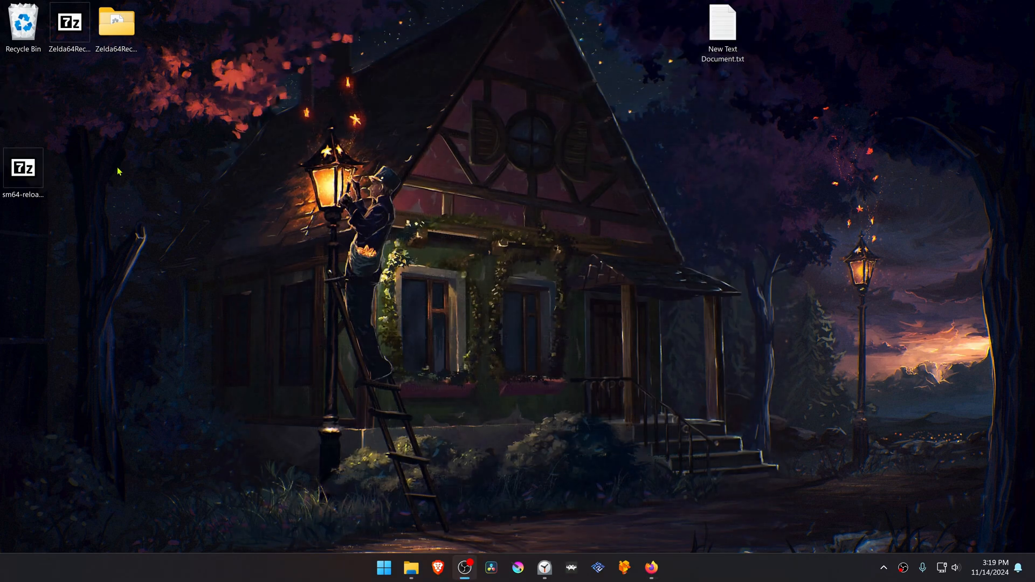
{"action": "mouse_move", "coordinate": [94, 197]}
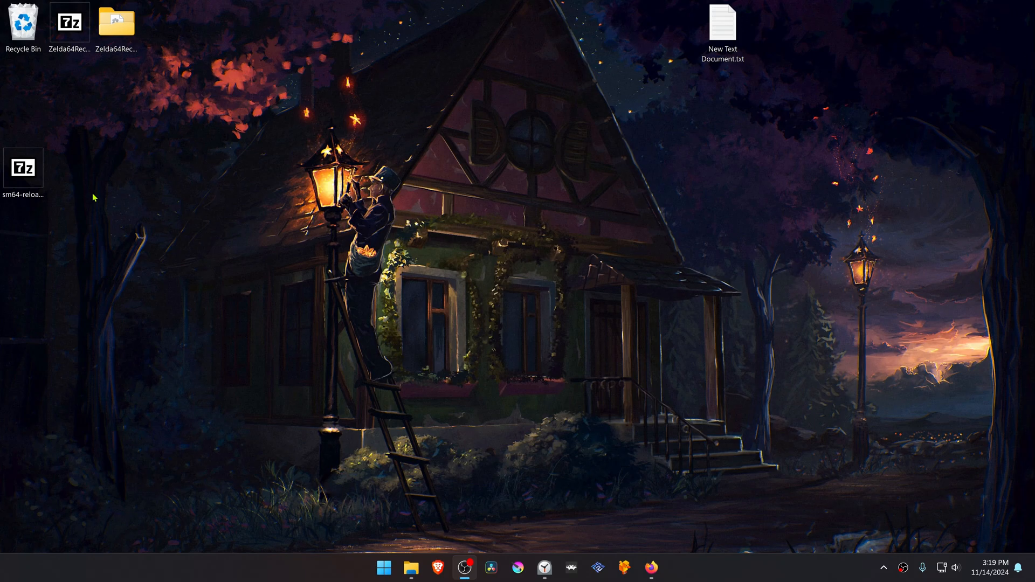
{"action": "mouse_move", "coordinate": [114, 202]}
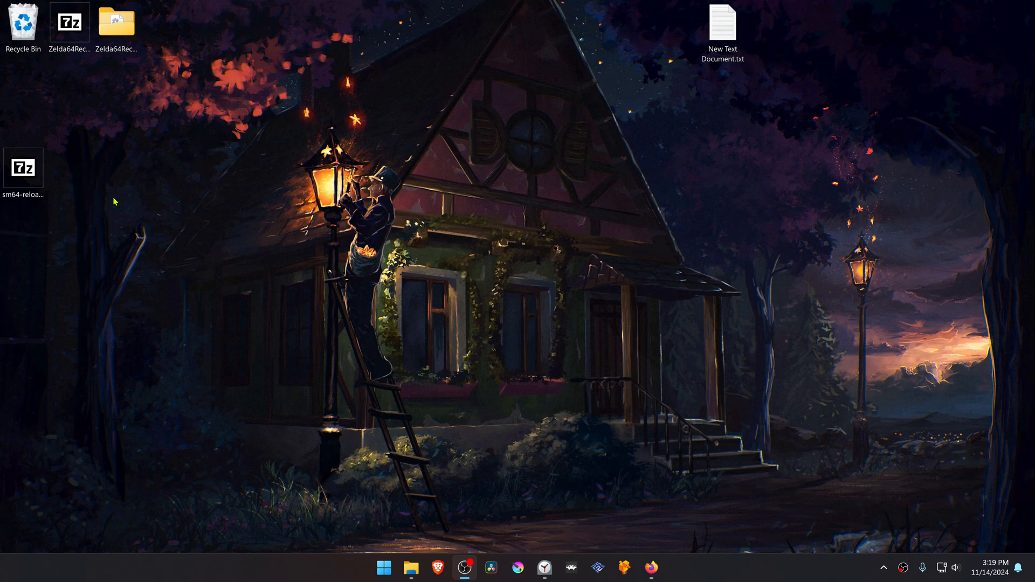
- Extract the sm64-reloaded .7z archive on the Desktop with 7-Zip's Extract Here
{"action": "left_click", "coordinate": [23, 168]}
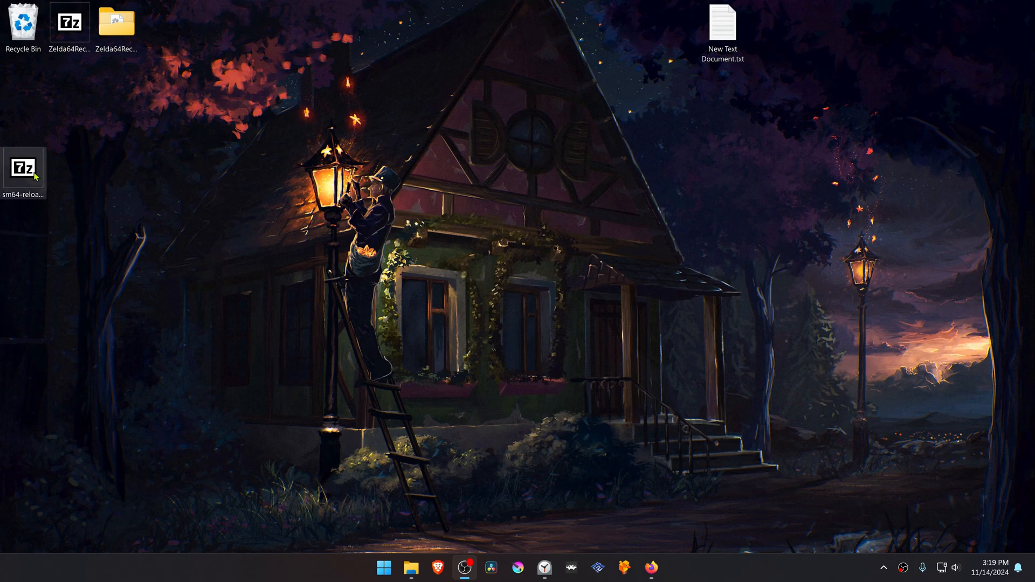
{"action": "right_click", "coordinate": [24, 166]}
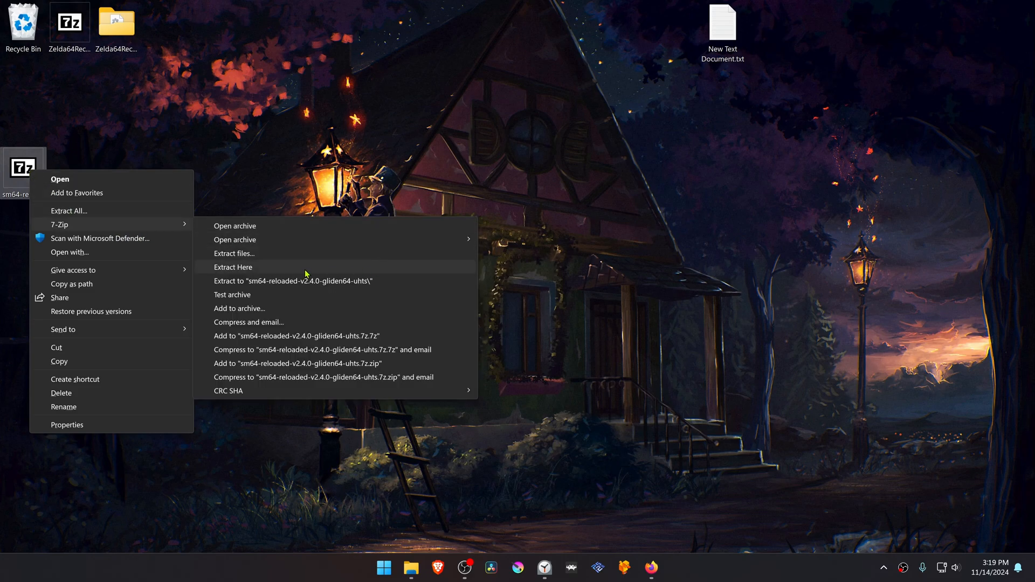
{"action": "left_click", "coordinate": [232, 266]}
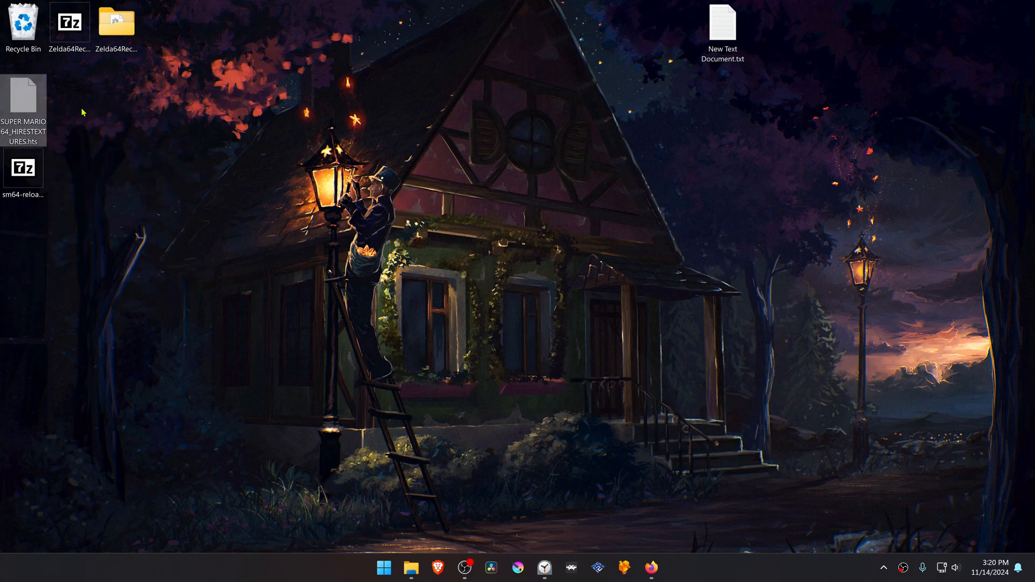
- Create a cache folder in RetroArch\system\Mupen64plus for the .hts file, then reopen RetroArch
{"action": "left_click", "coordinate": [409, 568]}
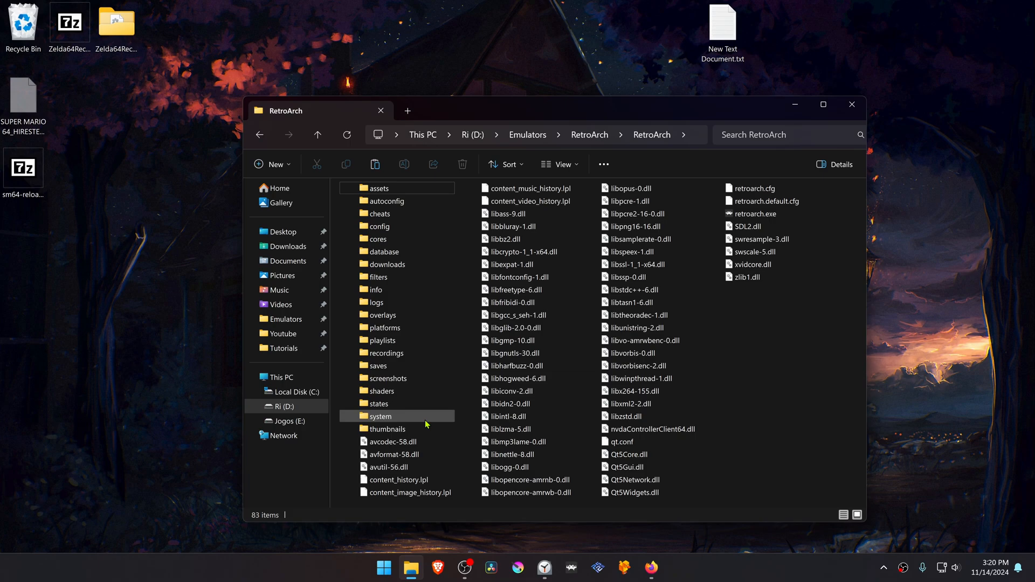
{"action": "double_click", "coordinate": [380, 416]}
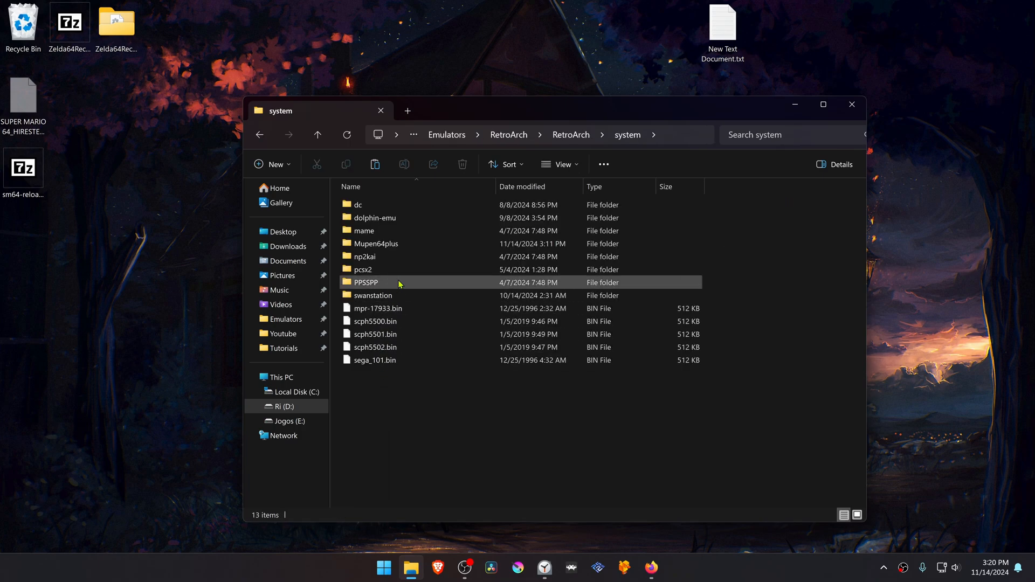
{"action": "double_click", "coordinate": [376, 244]}
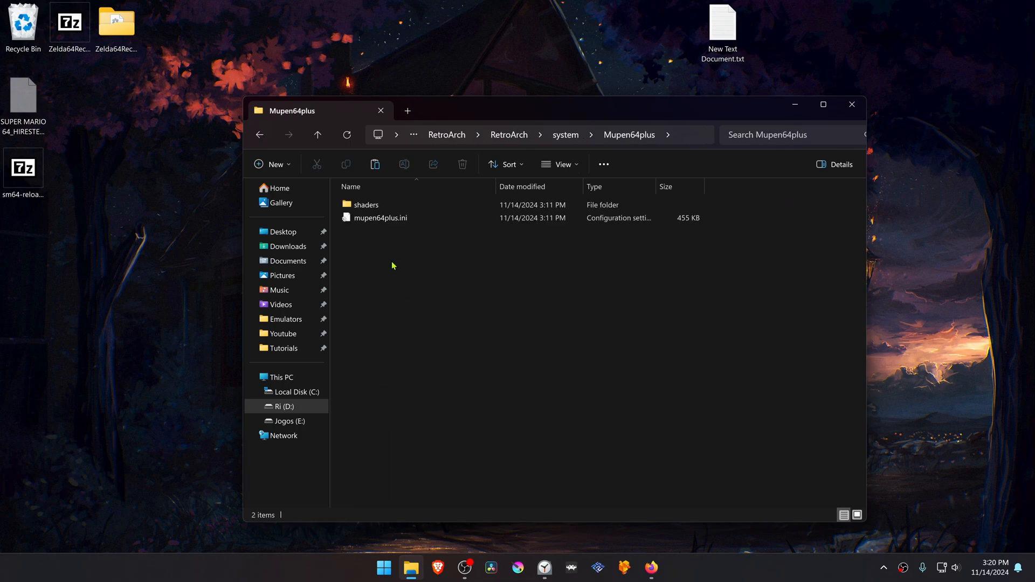
{"action": "right_click", "coordinate": [392, 265]}
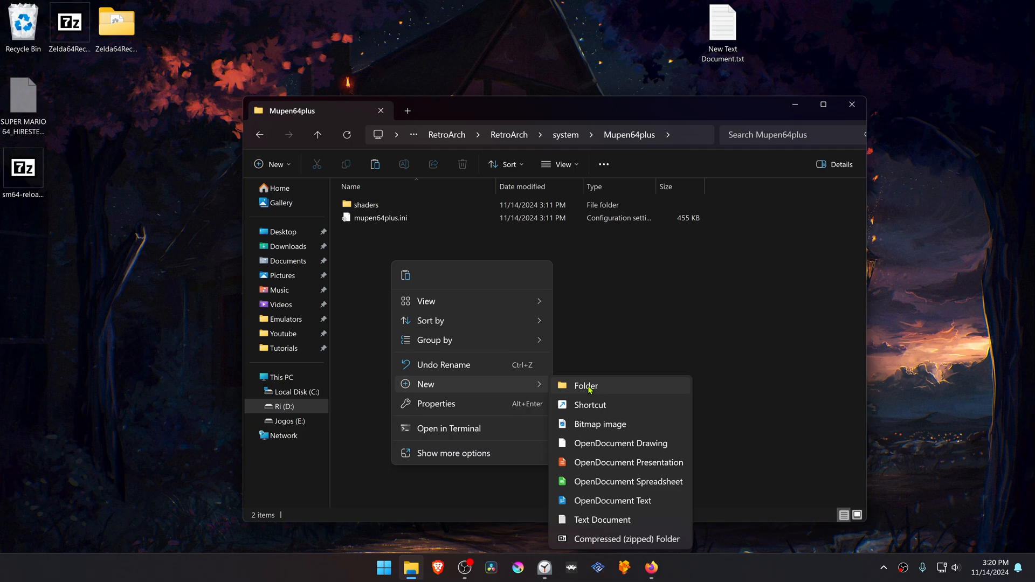
{"action": "left_click", "coordinate": [585, 385]}
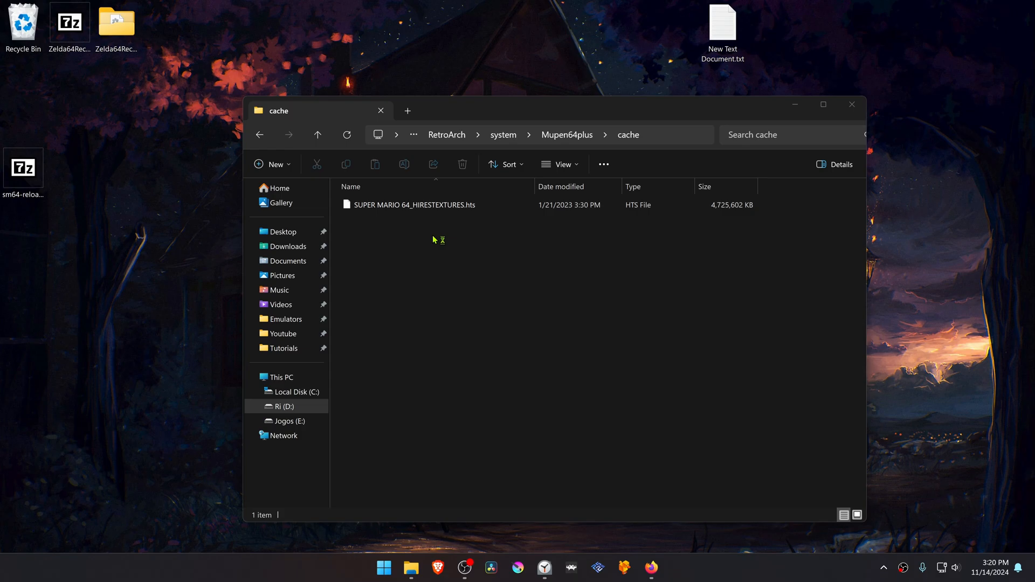
{"action": "left_click", "coordinate": [570, 567]}
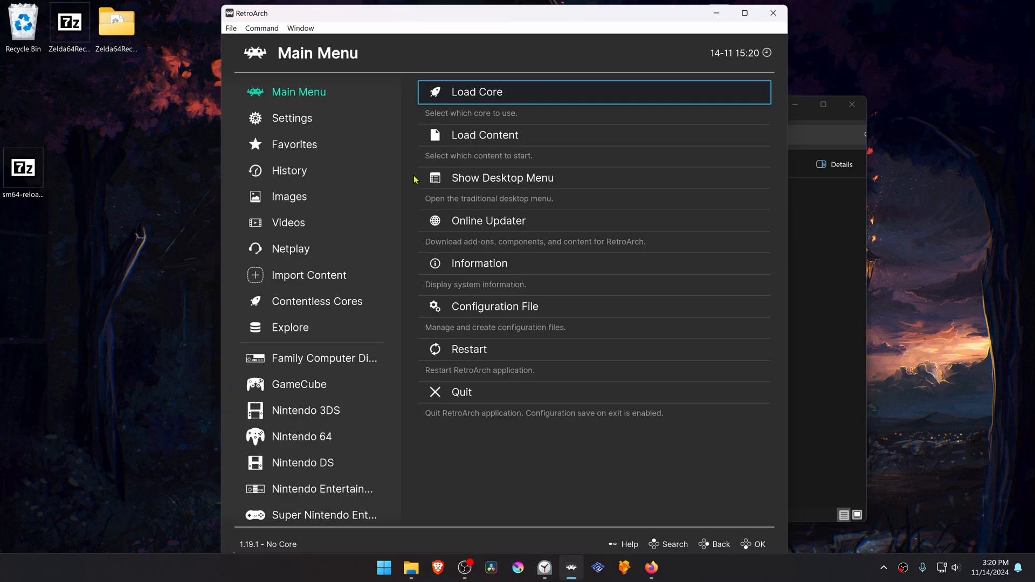
{"action": "left_click", "coordinate": [293, 144]}
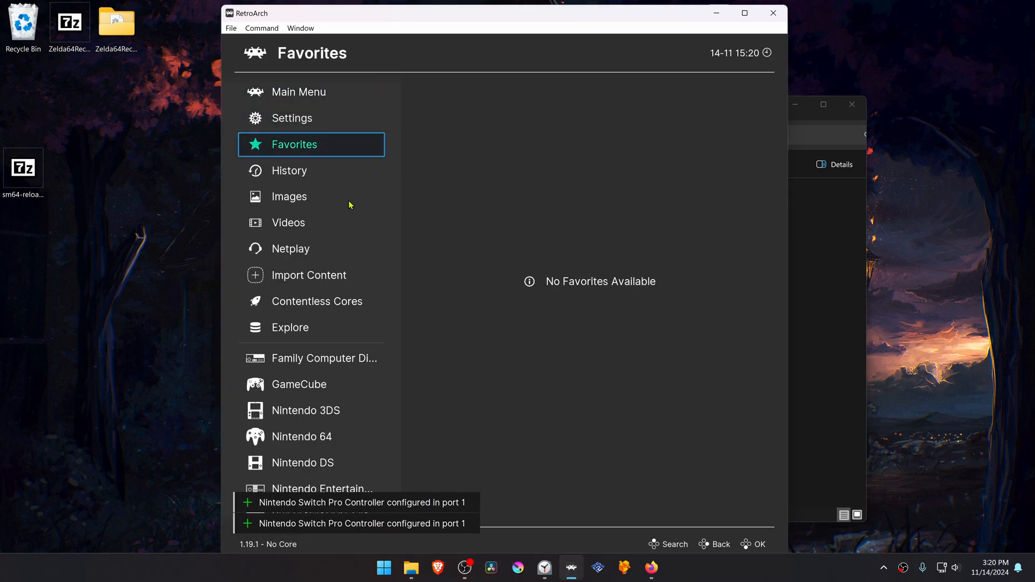